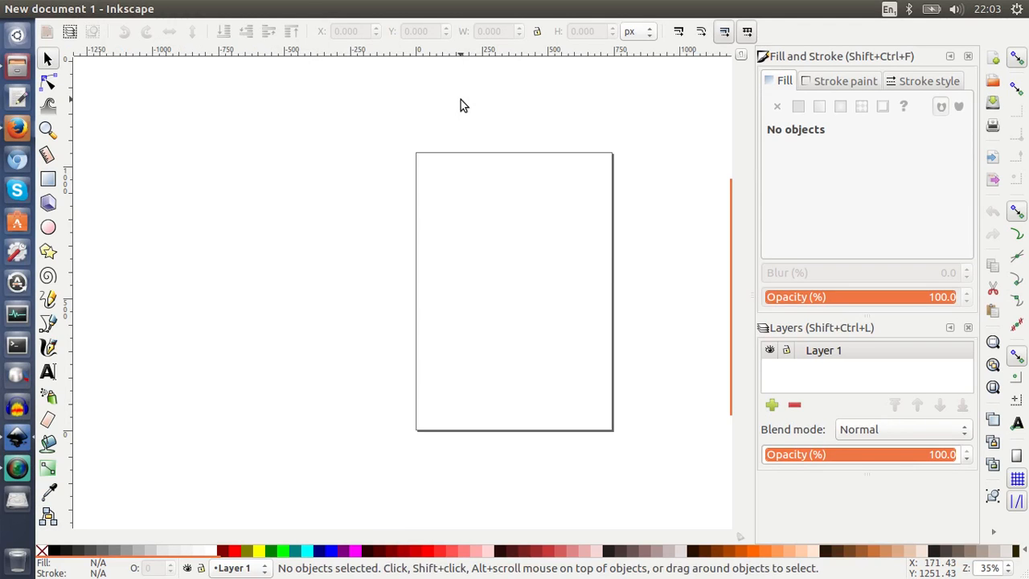
{"action": "mouse_move", "coordinate": [325, 202]}
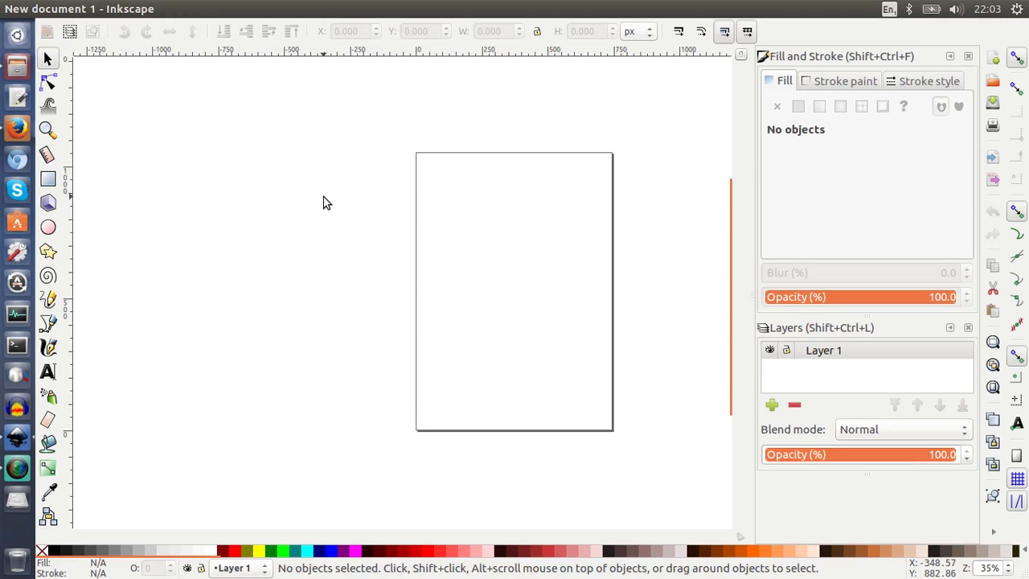
{"action": "mouse_move", "coordinate": [148, 402]}
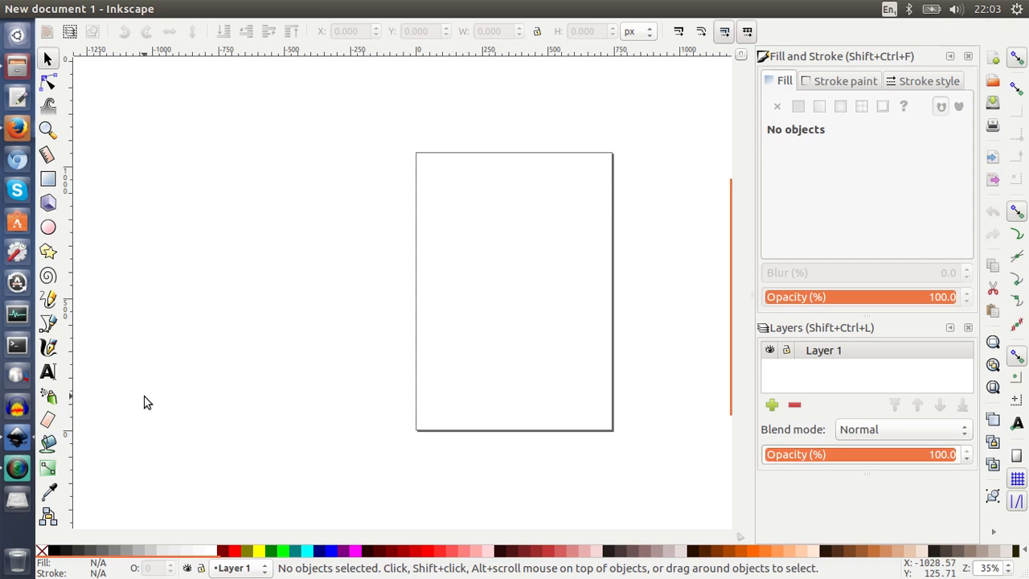
{"action": "mouse_move", "coordinate": [205, 256]}
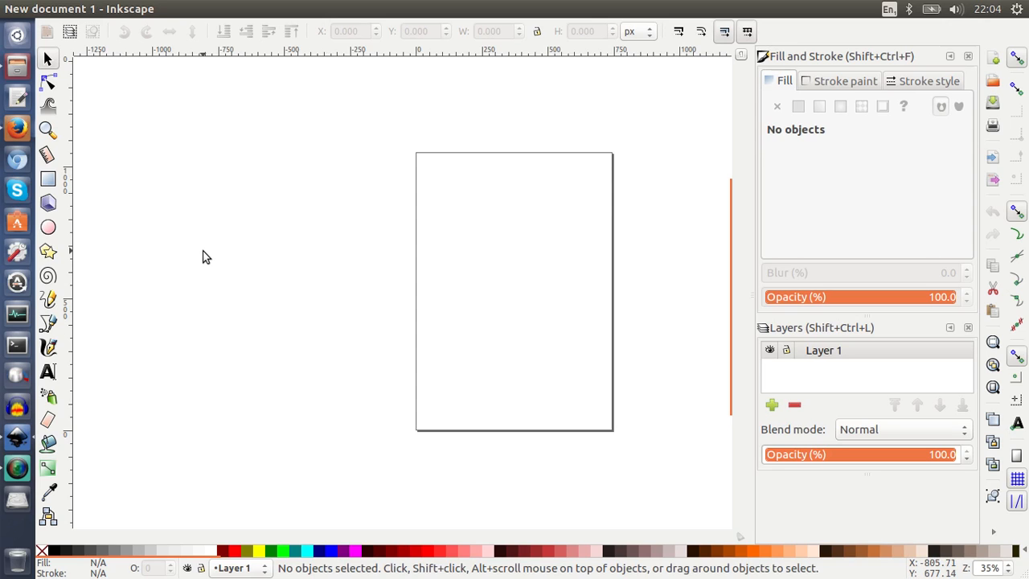
{"action": "mouse_move", "coordinate": [18, 129]}
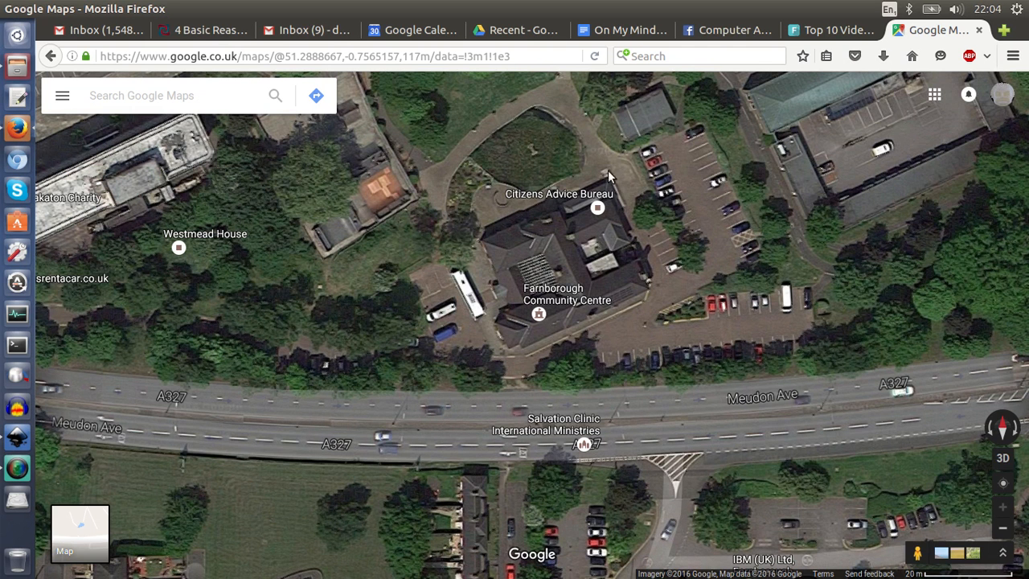
{"action": "mouse_move", "coordinate": [881, 167]}
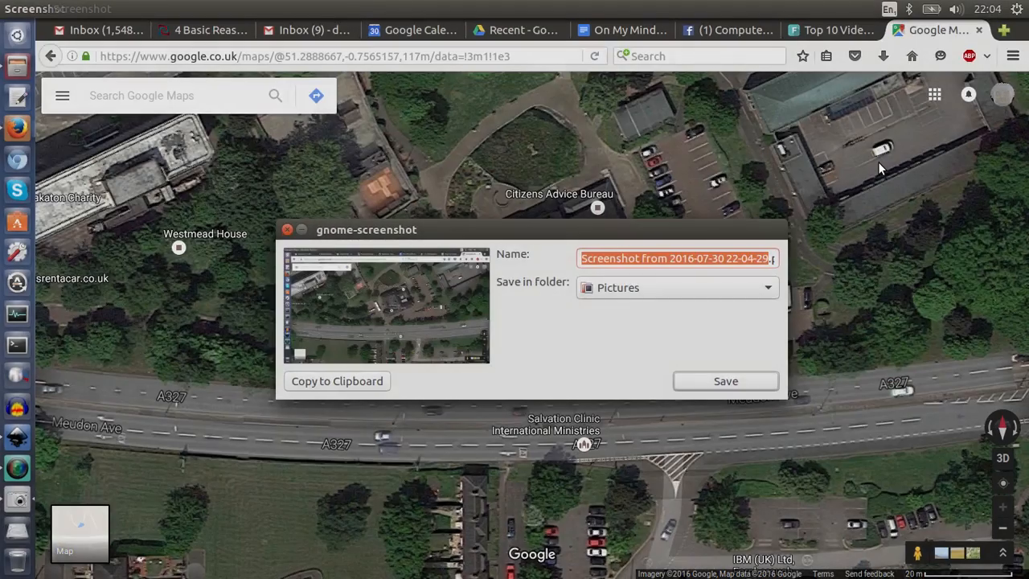
{"action": "mouse_move", "coordinate": [635, 322]}
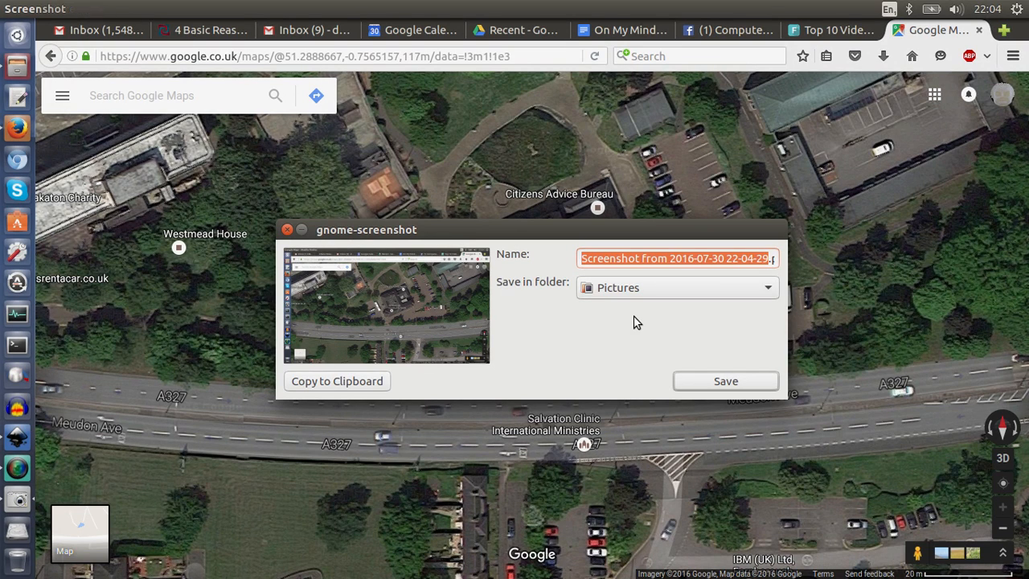
{"action": "mouse_move", "coordinate": [683, 367]}
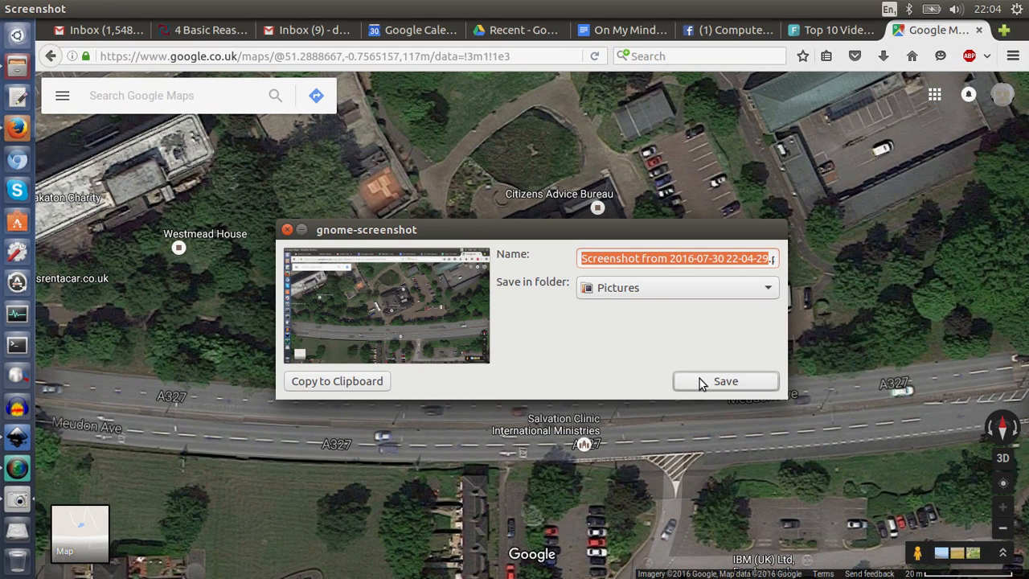
{"action": "left_click", "coordinate": [724, 380]}
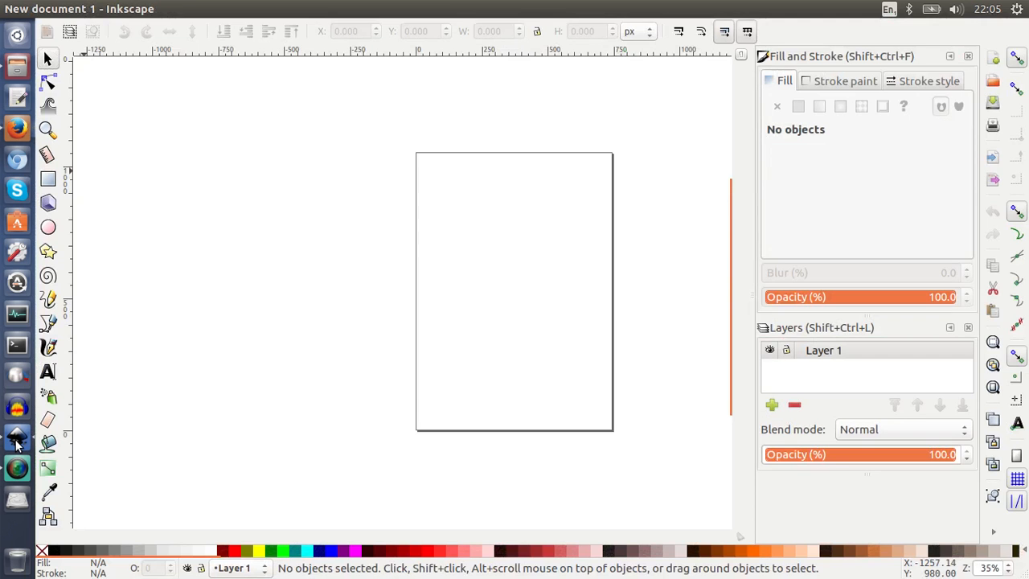
{"action": "mouse_move", "coordinate": [357, 314]}
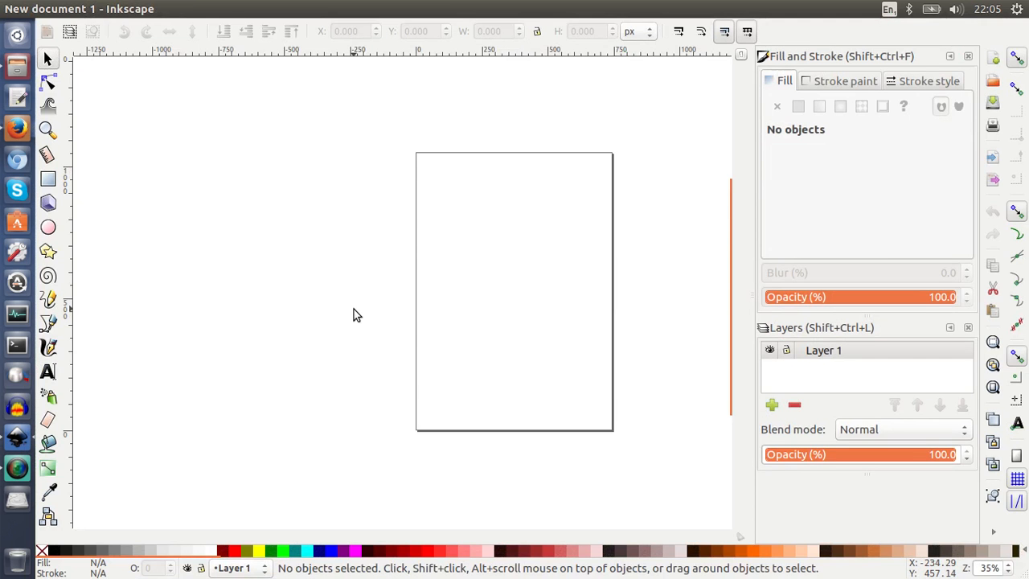
{"action": "mouse_move", "coordinate": [682, 206]}
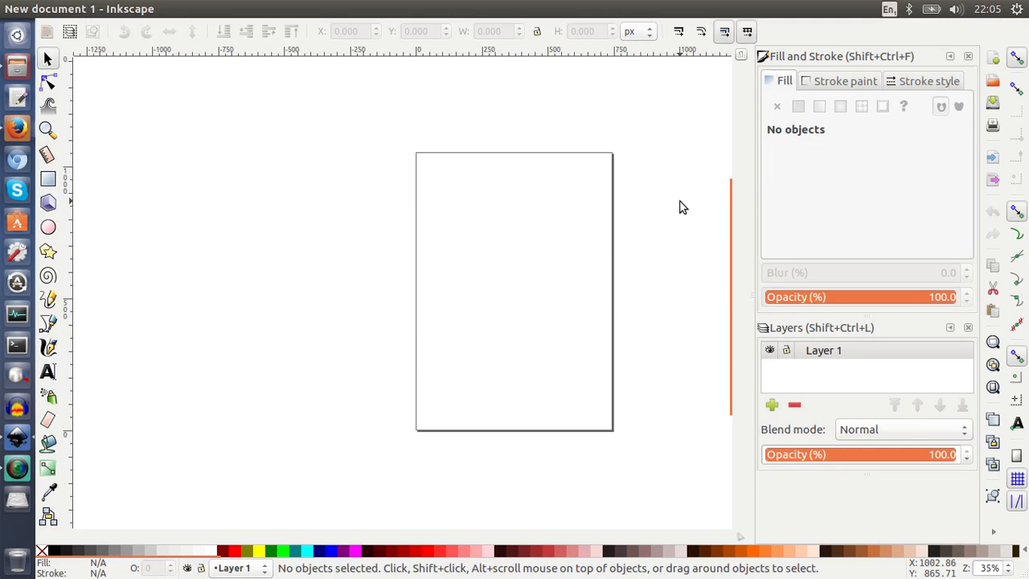
{"action": "mouse_move", "coordinate": [1007, 109]}
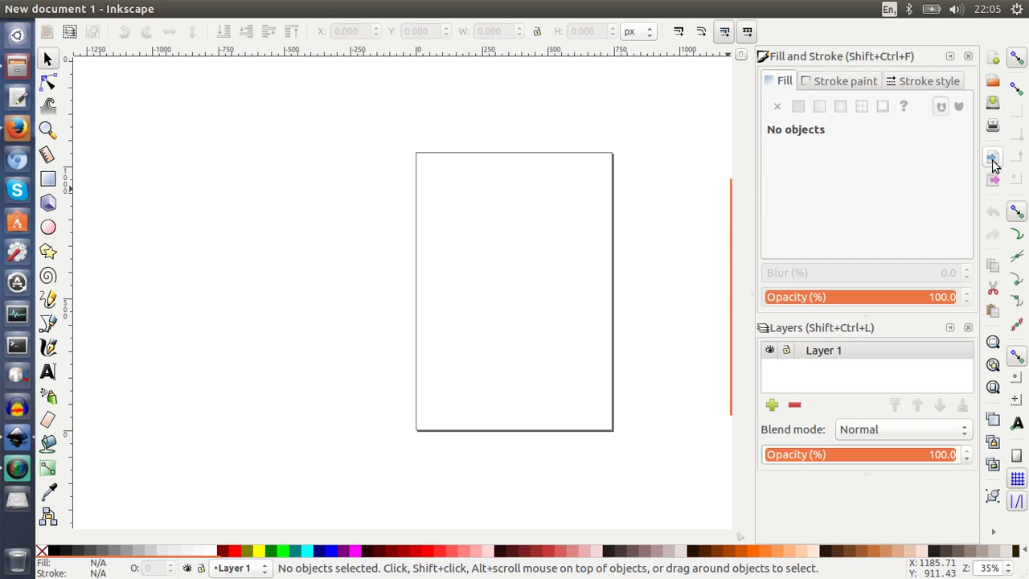
{"action": "mouse_move", "coordinate": [992, 157]}
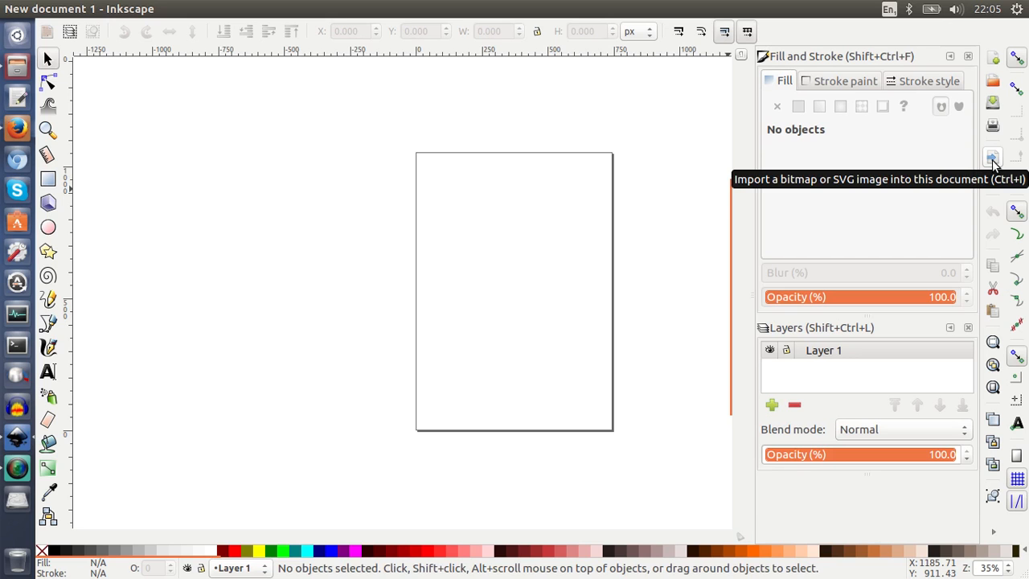
- Import the newly saved Google Maps screenshot PNG and embed it as a 1366×768 image
{"action": "left_click", "coordinate": [992, 158]}
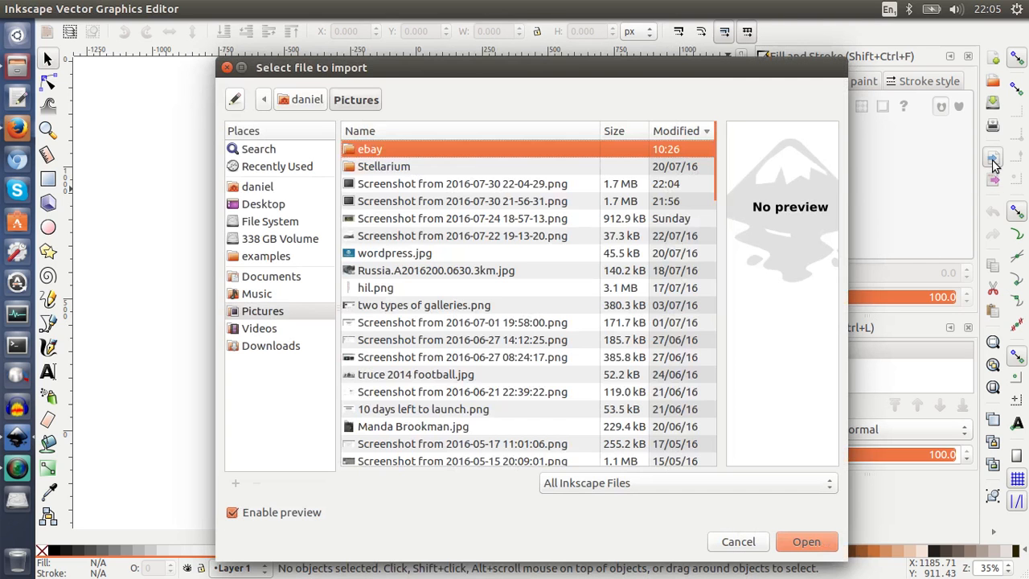
{"action": "mouse_move", "coordinate": [993, 160]}
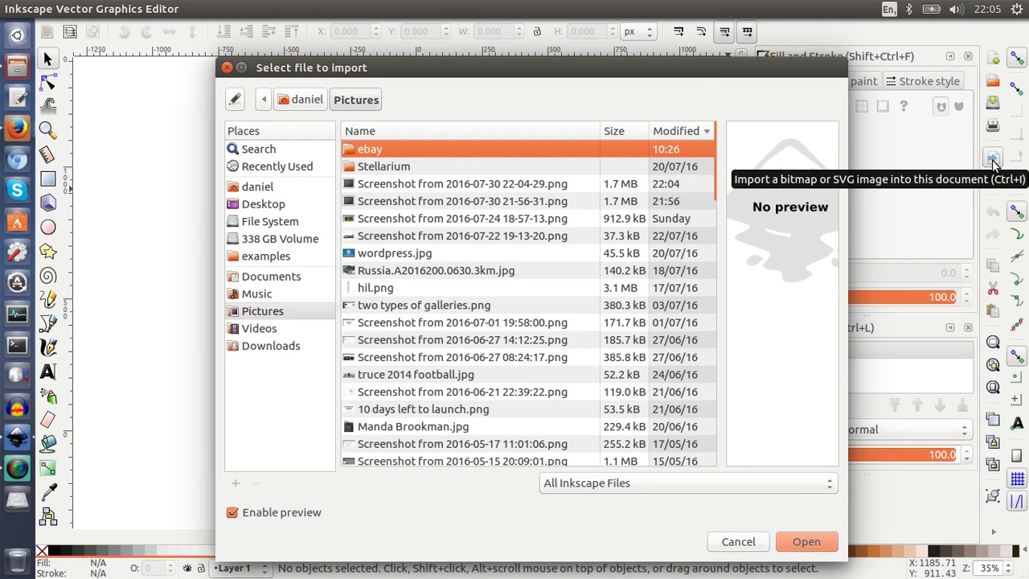
{"action": "mouse_move", "coordinate": [514, 171]}
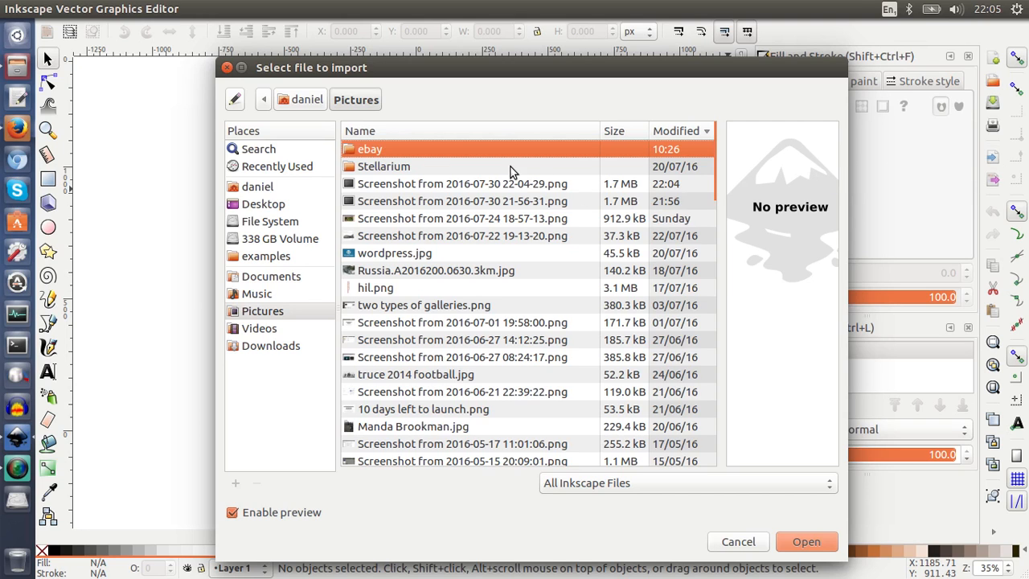
{"action": "left_click", "coordinate": [463, 183]}
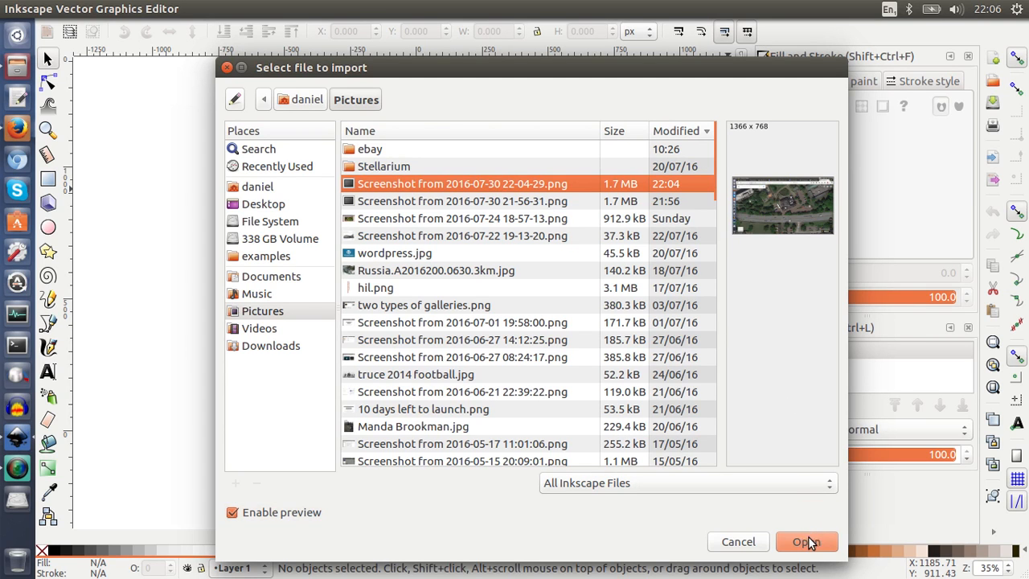
{"action": "left_click", "coordinate": [807, 540]}
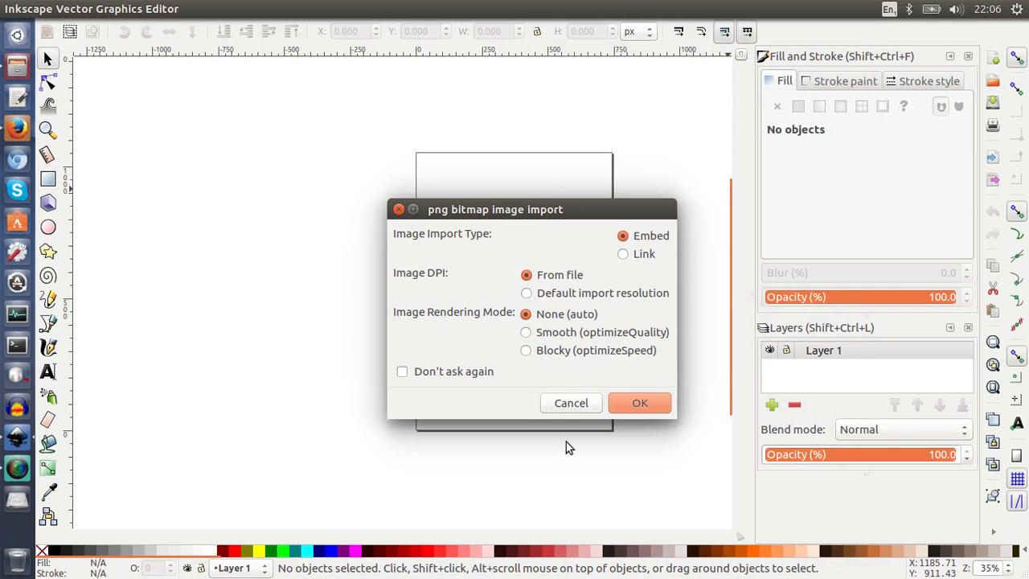
{"action": "mouse_move", "coordinate": [566, 128]}
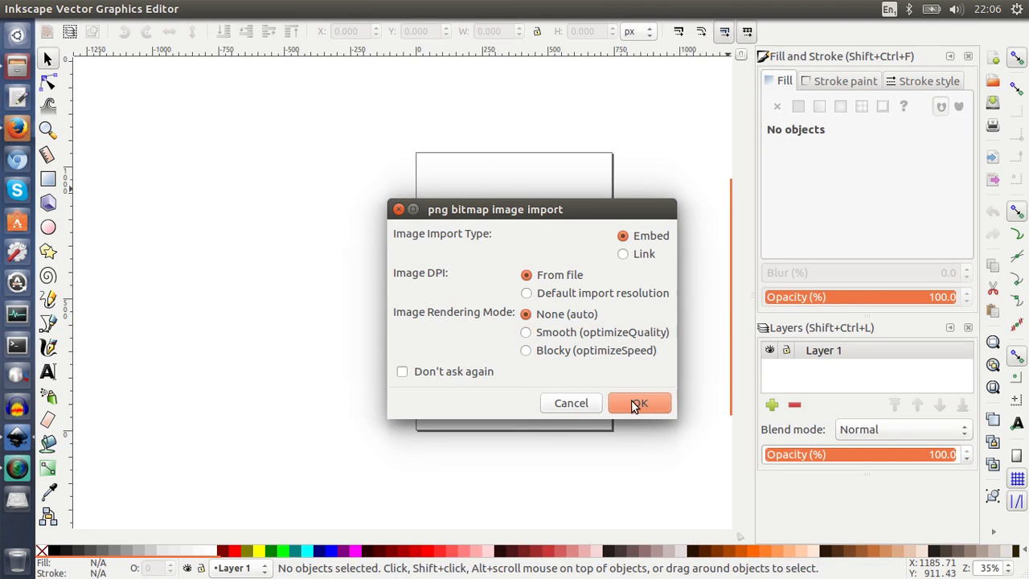
{"action": "left_click", "coordinate": [640, 402]}
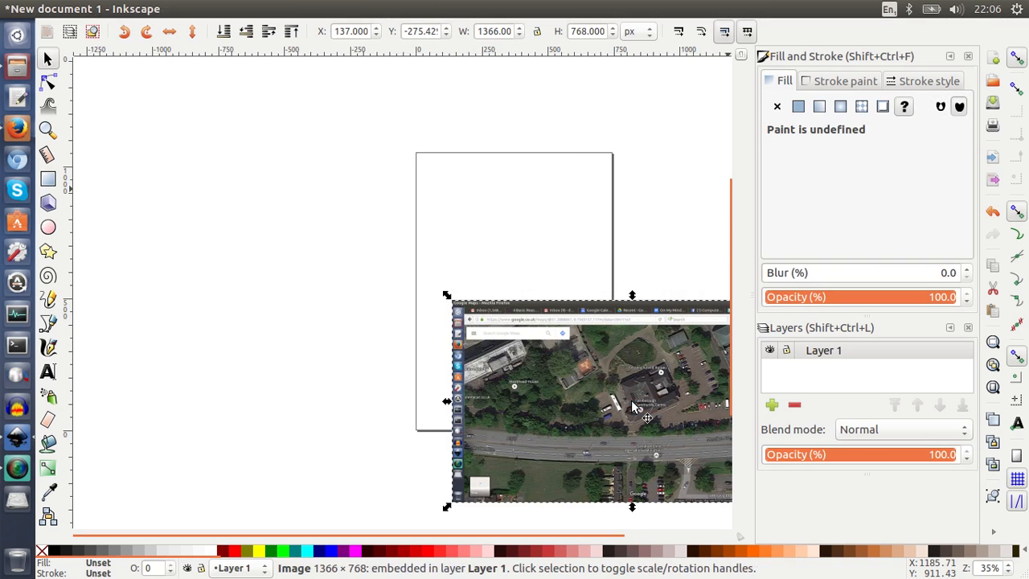
- Move the embedded map image up and left so it overlaps the page's left edge
{"action": "left_click_drag", "start_coordinate": [630, 405], "coordinate": [405, 293]}
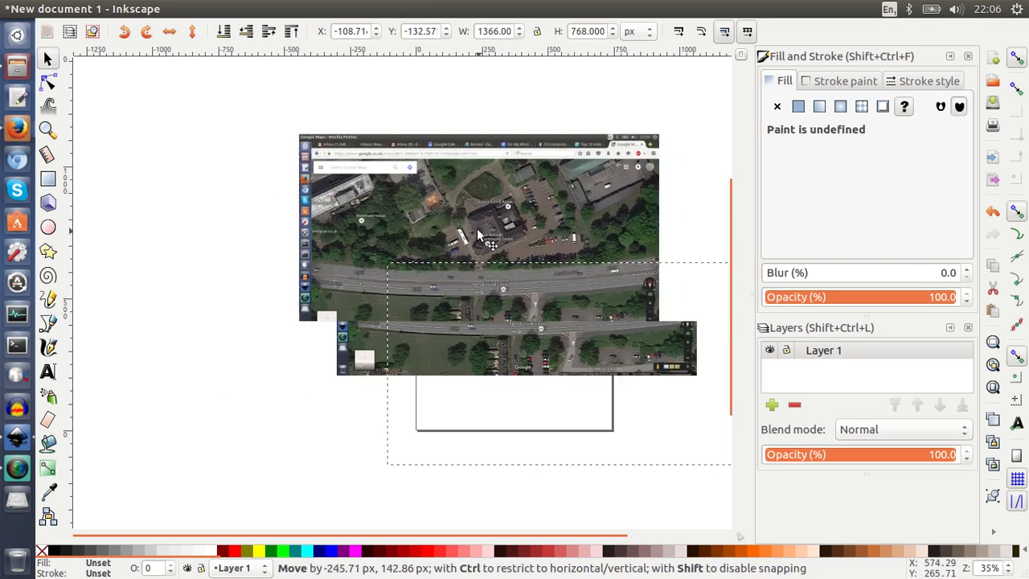
{"action": "left_click_drag", "start_coordinate": [490, 233], "coordinate": [346, 305]}
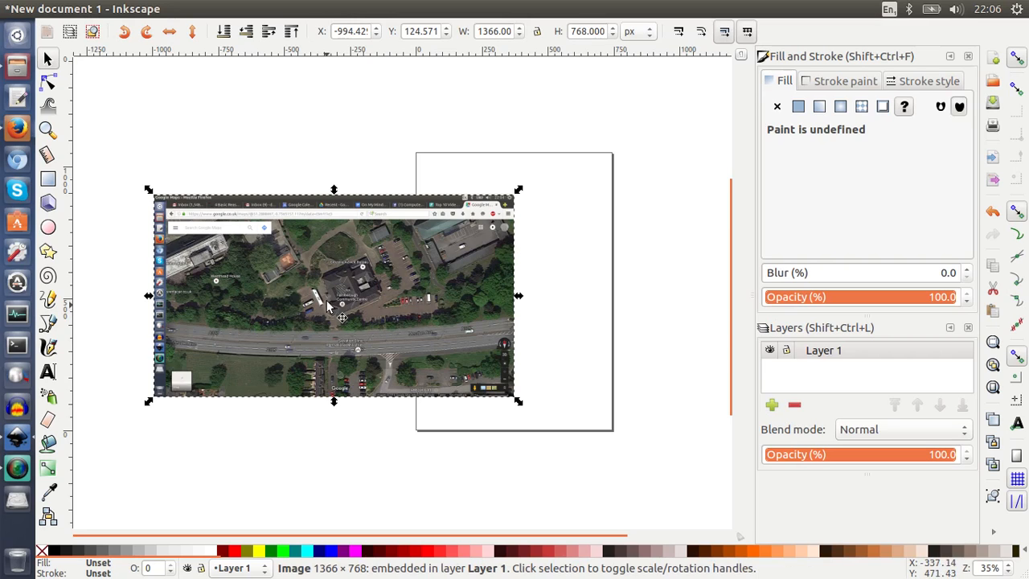
{"action": "mouse_move", "coordinate": [338, 301]}
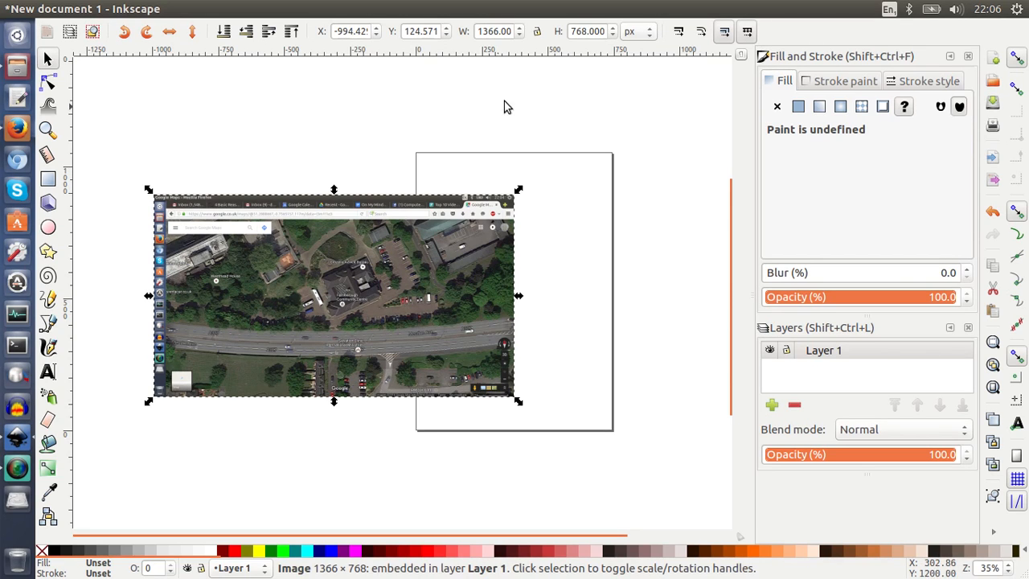
{"action": "mouse_move", "coordinate": [563, 38]}
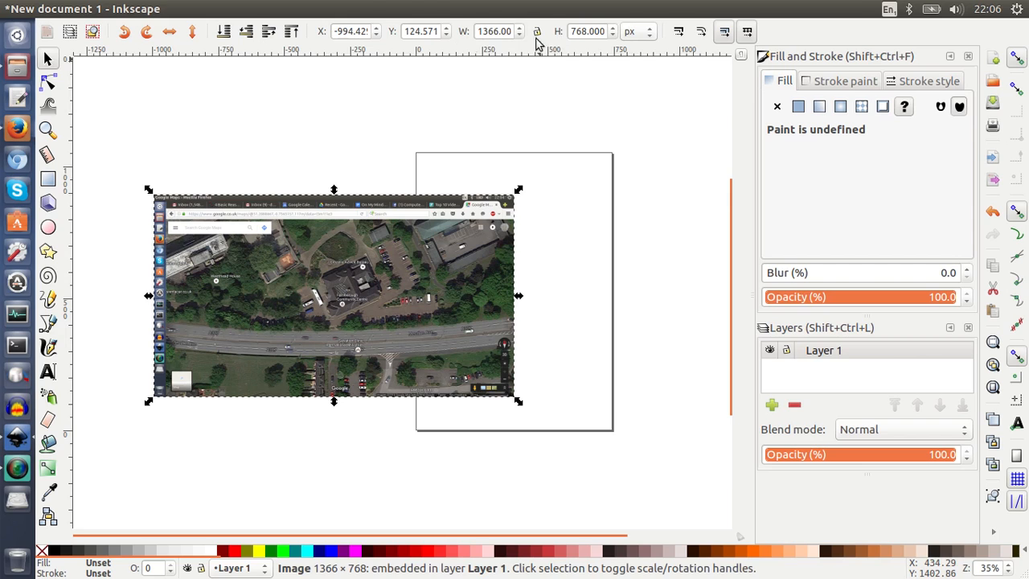
{"action": "mouse_move", "coordinate": [437, 286]}
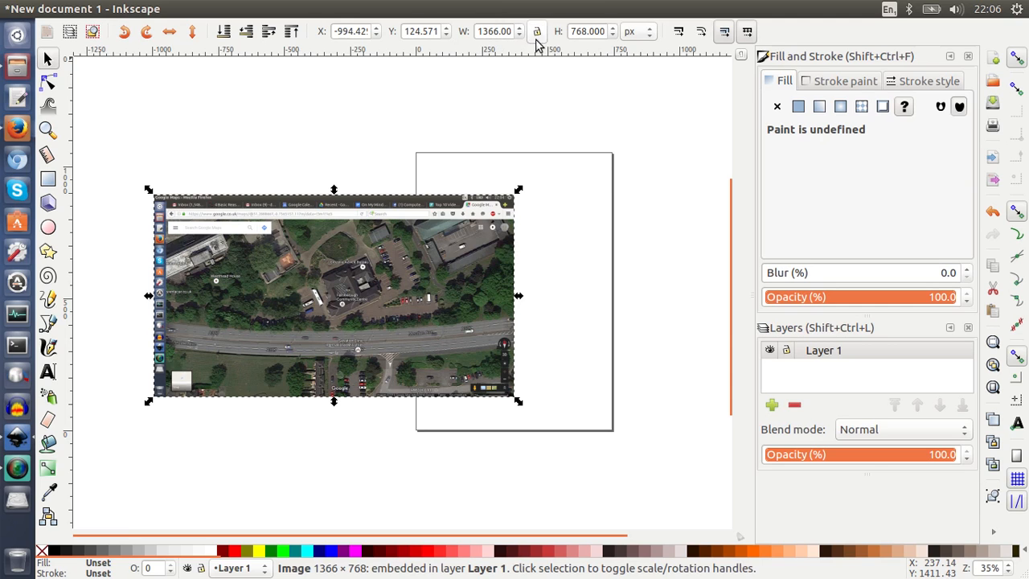
{"action": "mouse_move", "coordinate": [529, 48]}
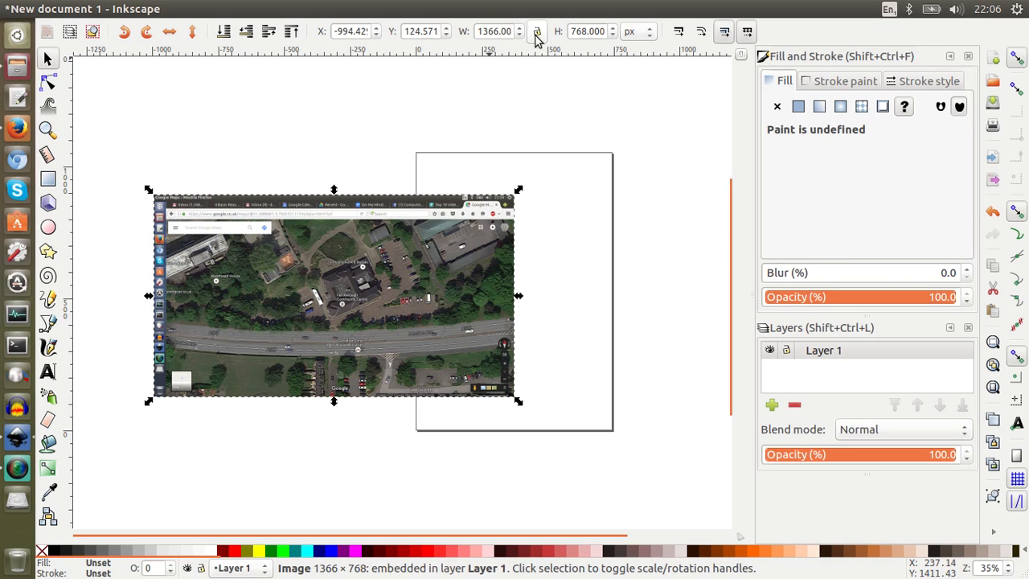
- Lock proportions and enlarge the screenshot to about 2119 × 1192 px positioned over the page
{"action": "left_click", "coordinate": [537, 32]}
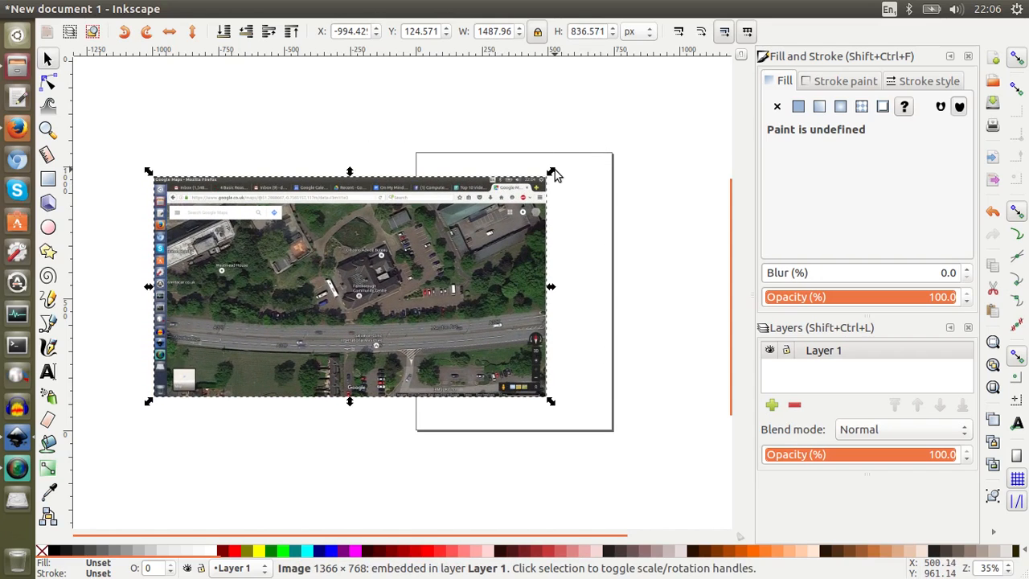
{"action": "left_click_drag", "start_coordinate": [350, 287], "coordinate": [473, 251]}
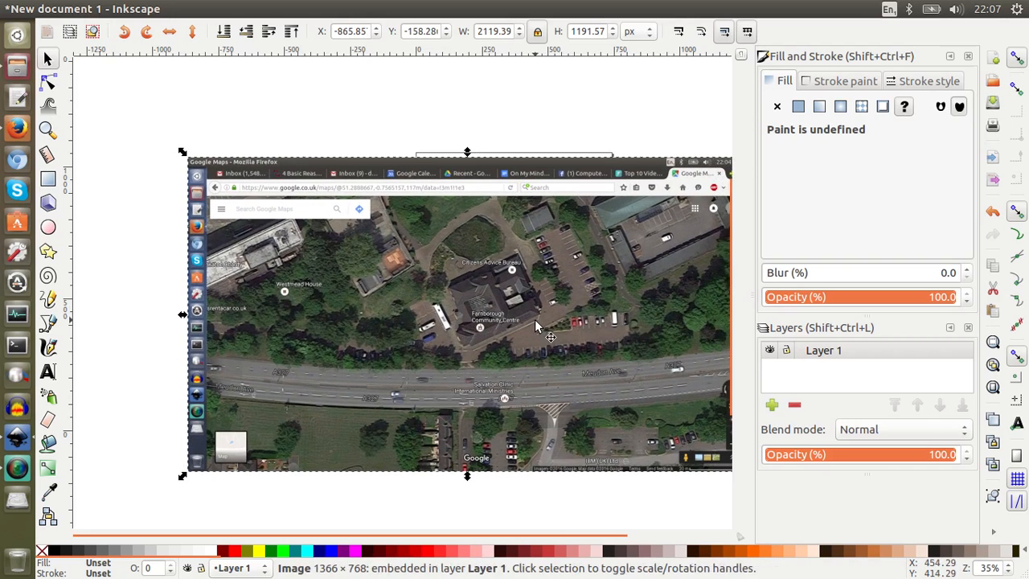
{"action": "left_click_drag", "start_coordinate": [550, 338], "coordinate": [556, 303]}
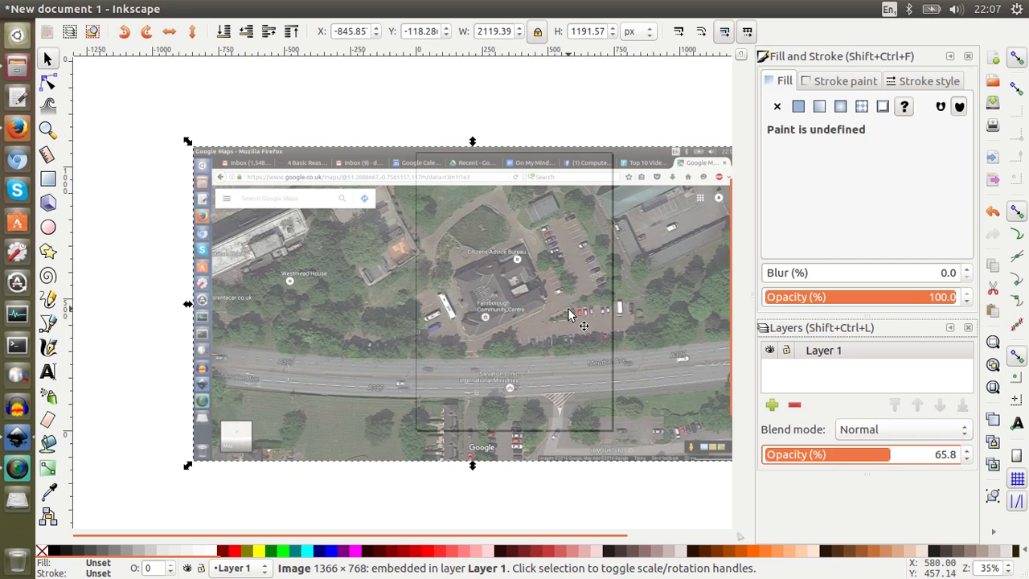
- Enlarge the semi-transparent screenshot to about 2497 × 1404 px covering the page, then deselect it
{"action": "left_click_drag", "start_coordinate": [582, 324], "coordinate": [601, 270]}
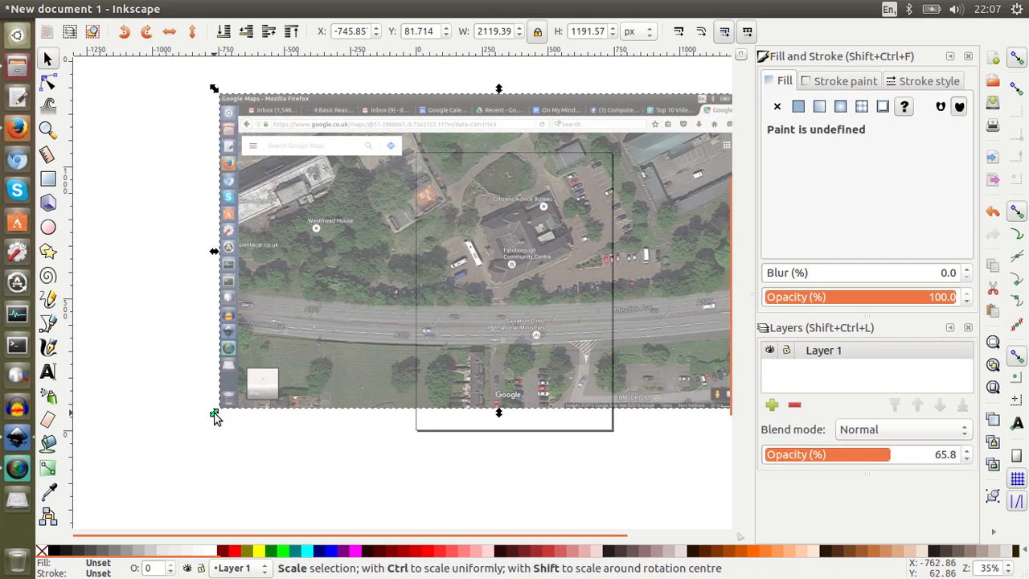
{"action": "left_click_drag", "start_coordinate": [216, 418], "coordinate": [151, 449]}
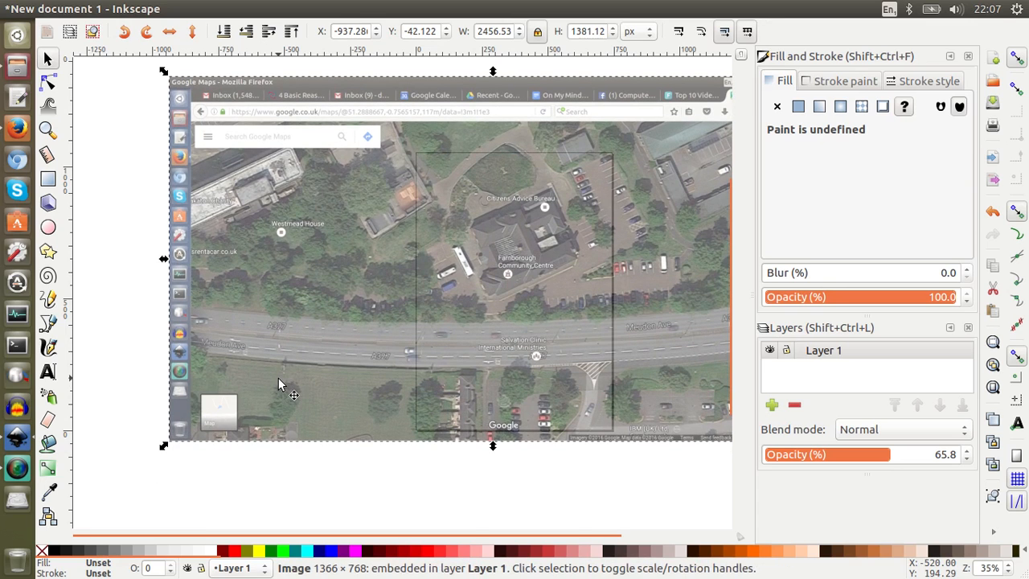
{"action": "mouse_move", "coordinate": [444, 321]}
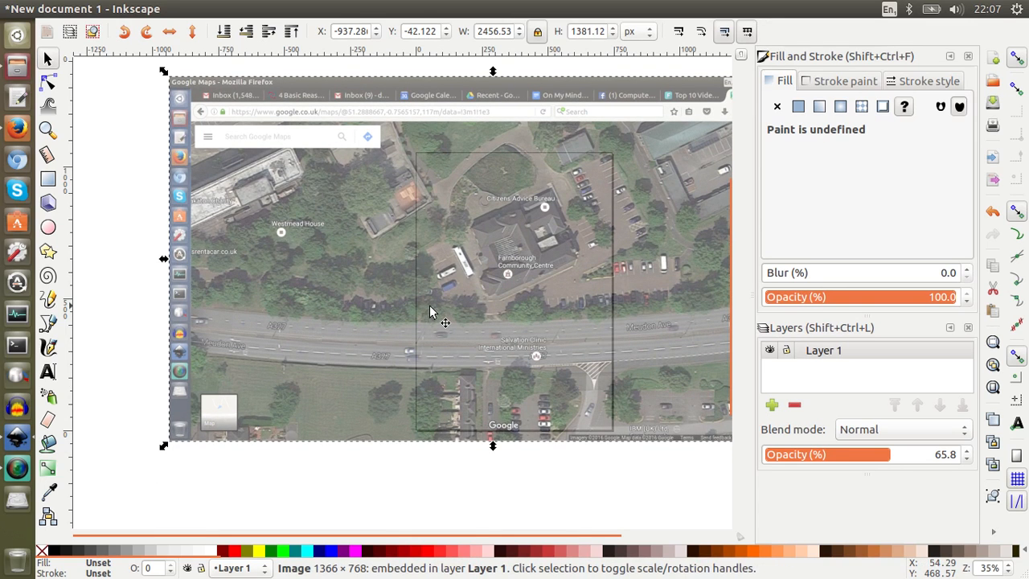
{"action": "mouse_move", "coordinate": [448, 410]}
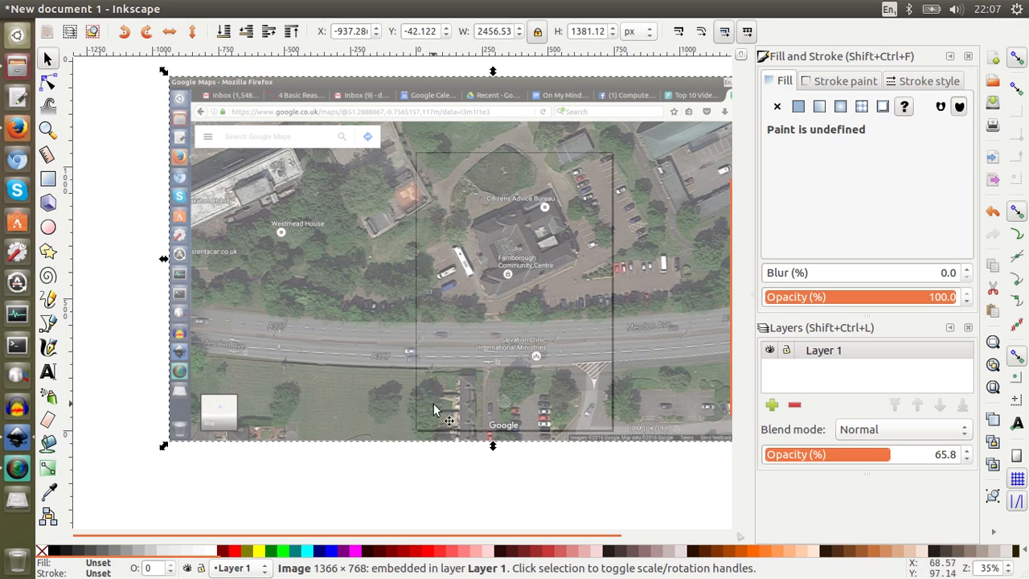
{"action": "mouse_move", "coordinate": [482, 238]}
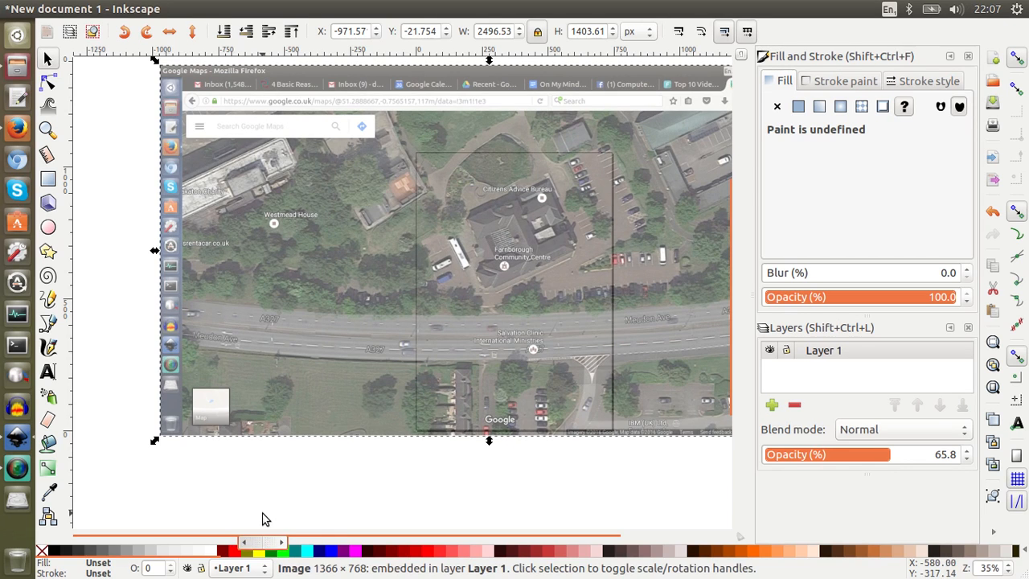
{"action": "left_click", "coordinate": [93, 240]}
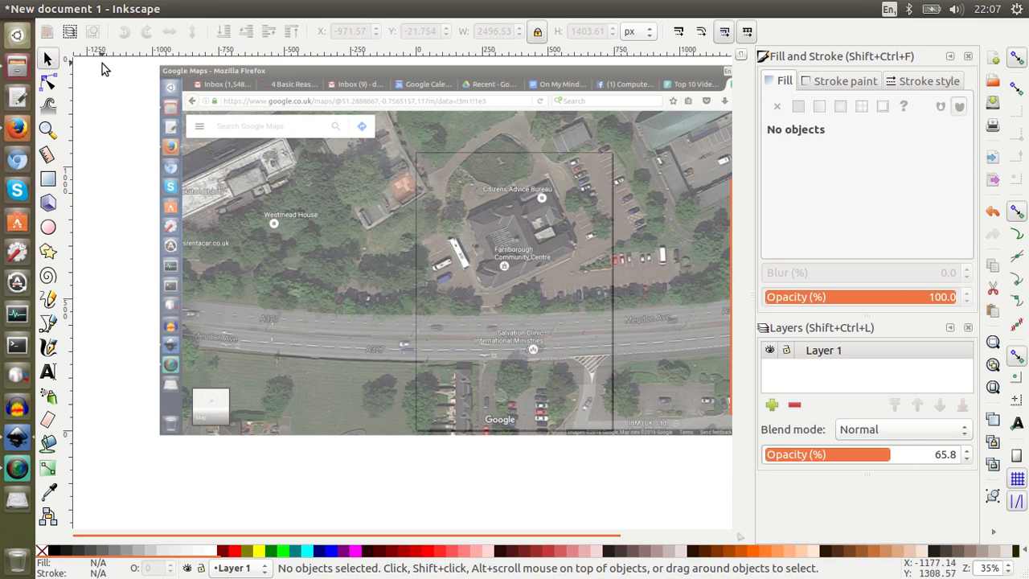
- Save the drawing as test map 1.svg in the Pictures folder via Save As
{"action": "left_click", "coordinate": [61, 10]}
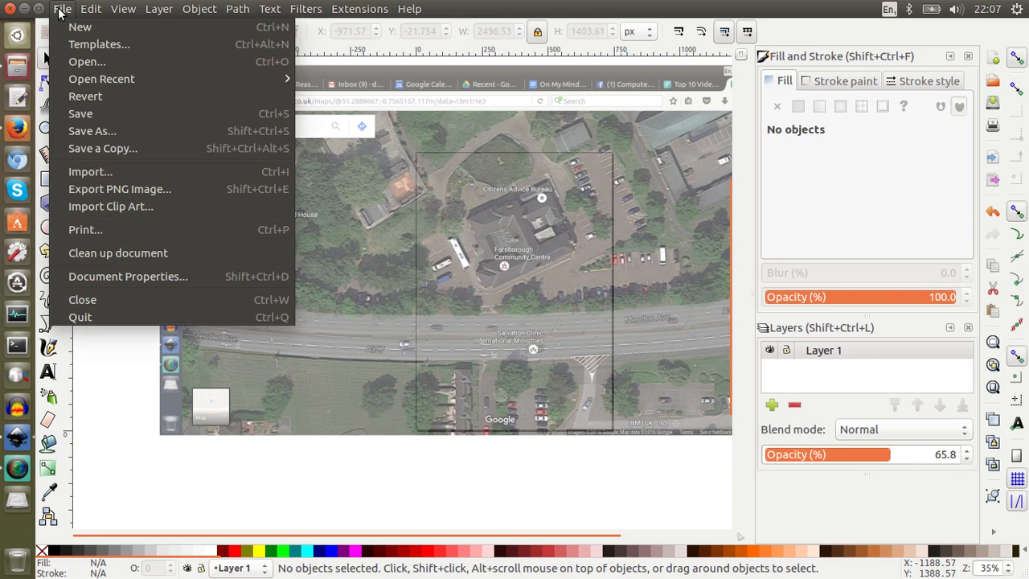
{"action": "left_click", "coordinate": [92, 130]}
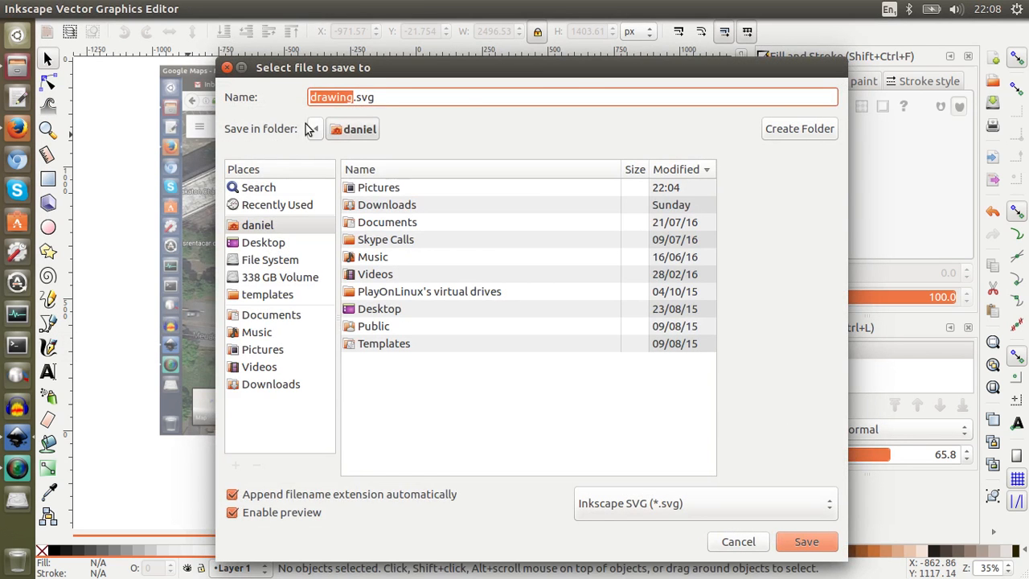
{"action": "mouse_move", "coordinate": [475, 119]}
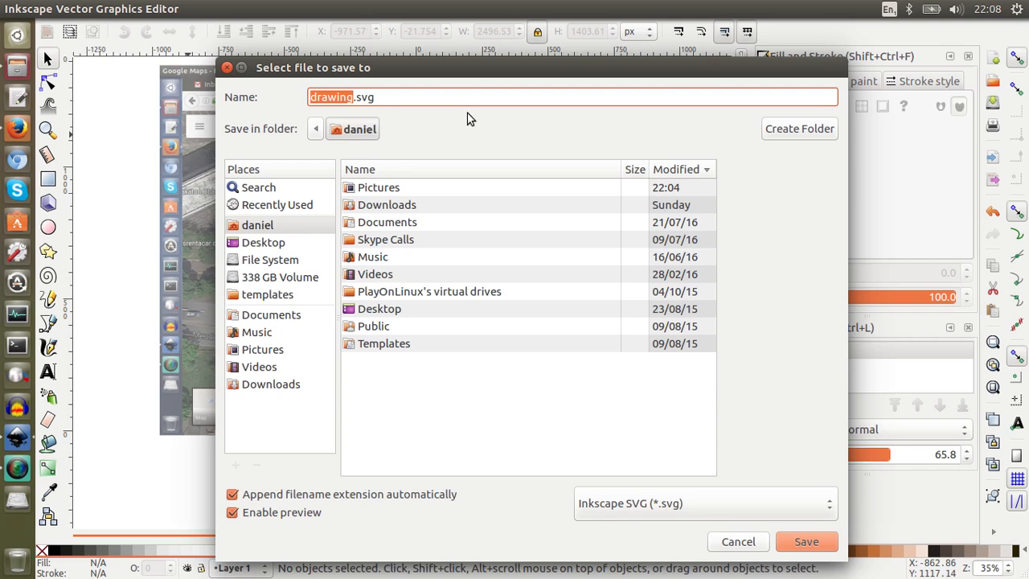
{"action": "mouse_move", "coordinate": [482, 135]}
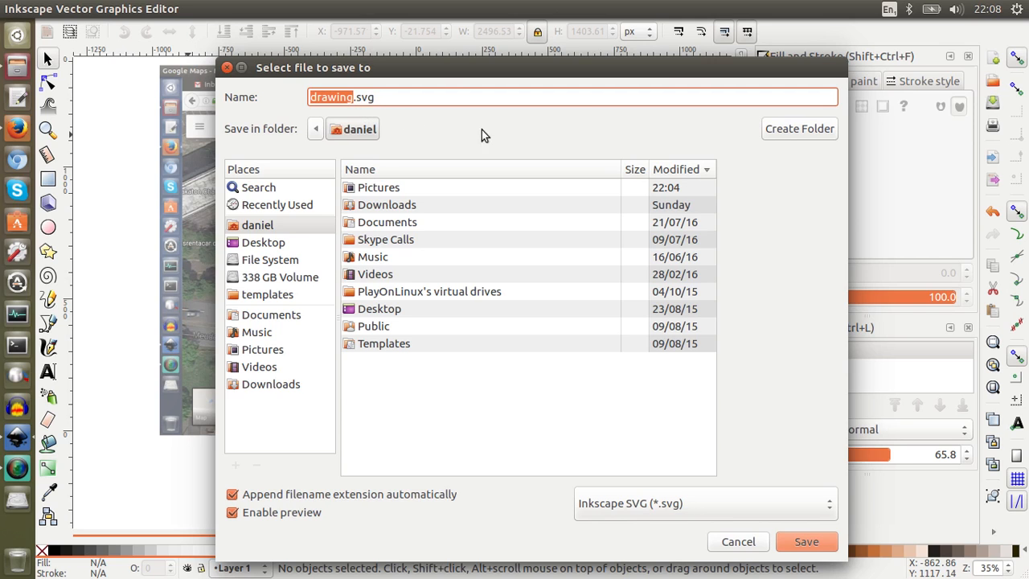
{"action": "mouse_move", "coordinate": [386, 206]}
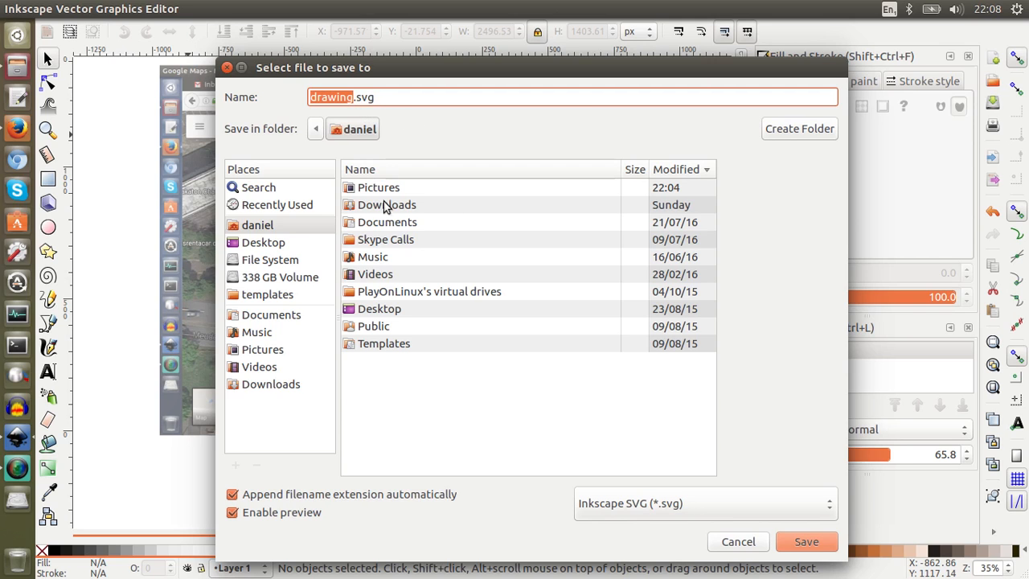
{"action": "double_click", "coordinate": [378, 187]}
{"action": "type", "text": "test map 1"}
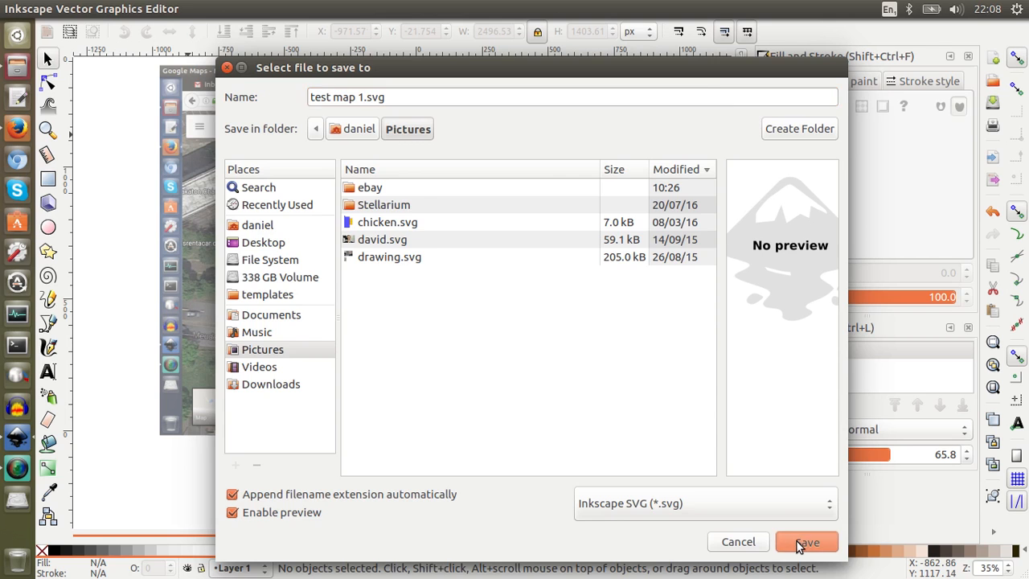
{"action": "left_click", "coordinate": [807, 541]}
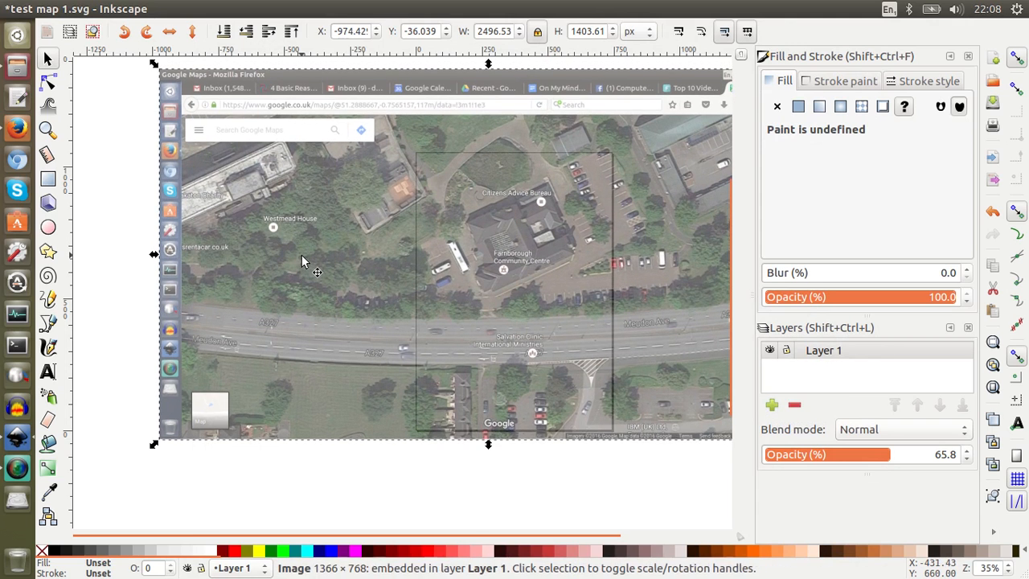
- Save the latest changes to test map 1.svg with Ctrl+S
{"action": "key", "text": "ctrl+s"}
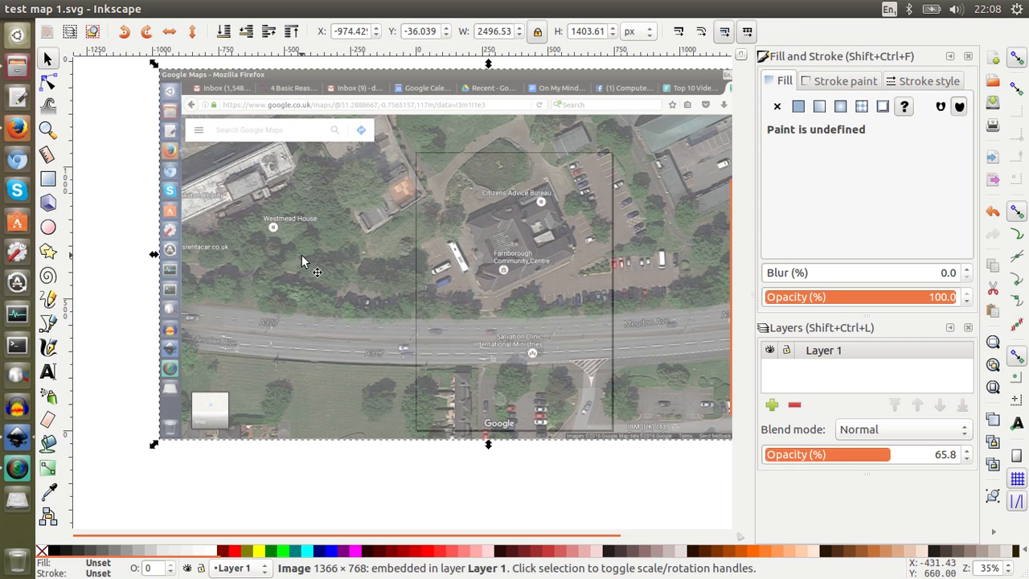
{"action": "mouse_move", "coordinate": [412, 83]}
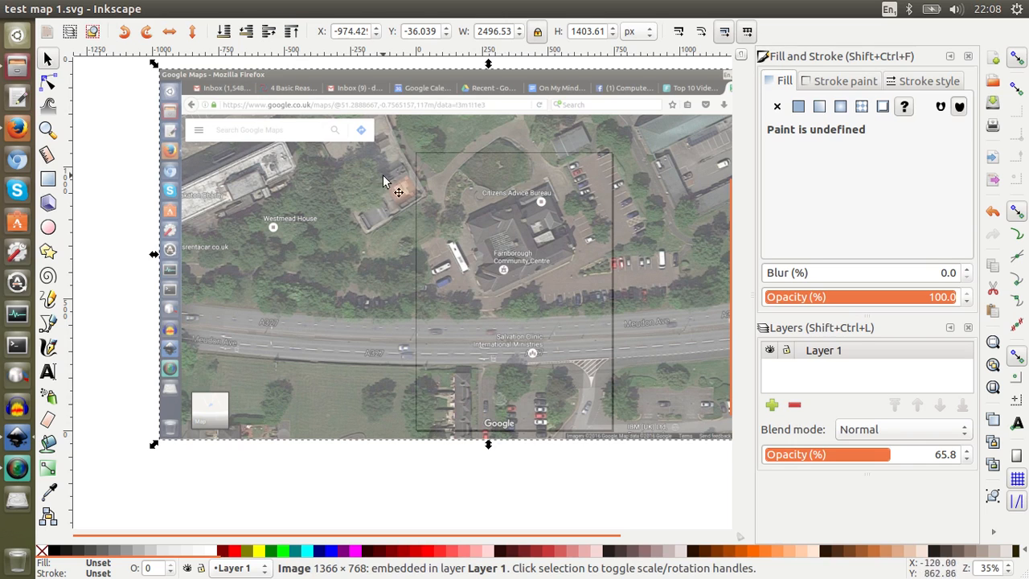
{"action": "mouse_move", "coordinate": [560, 447]}
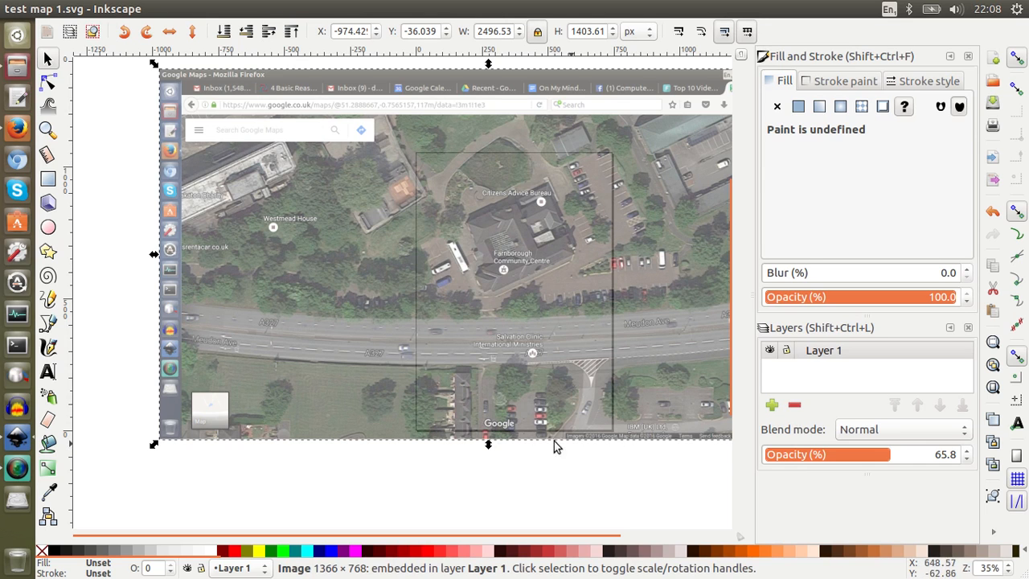
{"action": "mouse_move", "coordinate": [611, 446]}
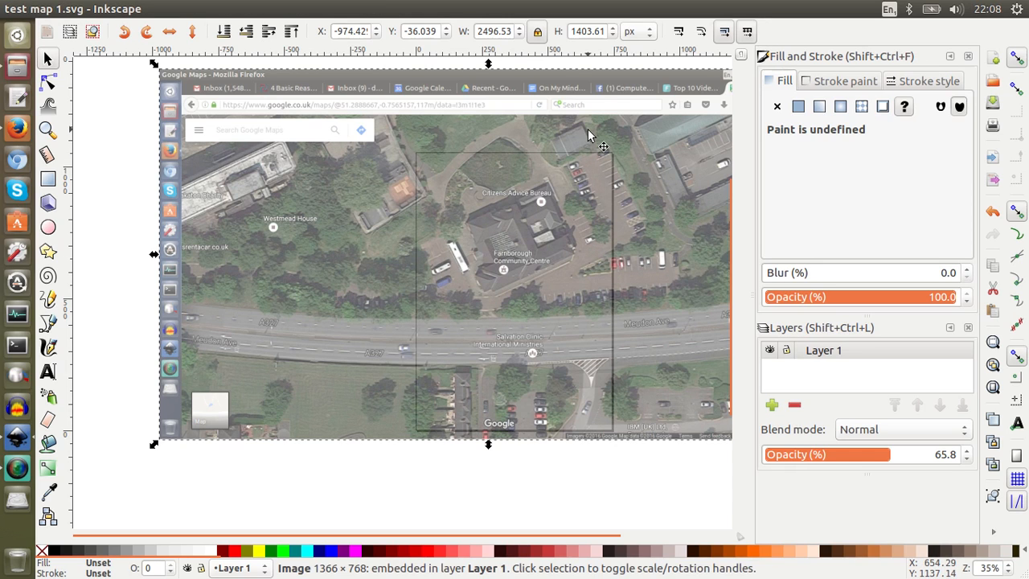
{"action": "mouse_move", "coordinate": [369, 228]}
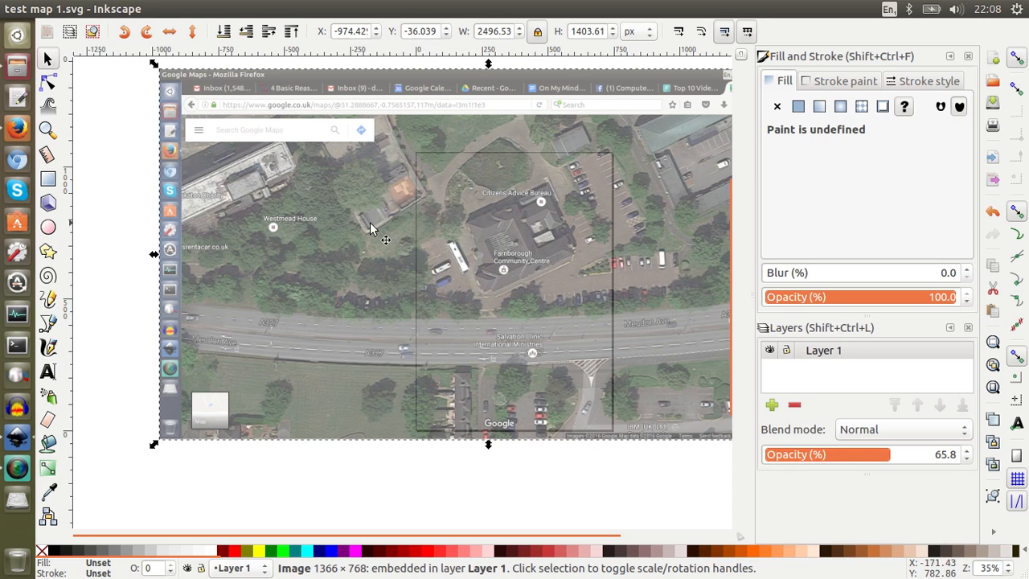
{"action": "mouse_move", "coordinate": [71, 442]}
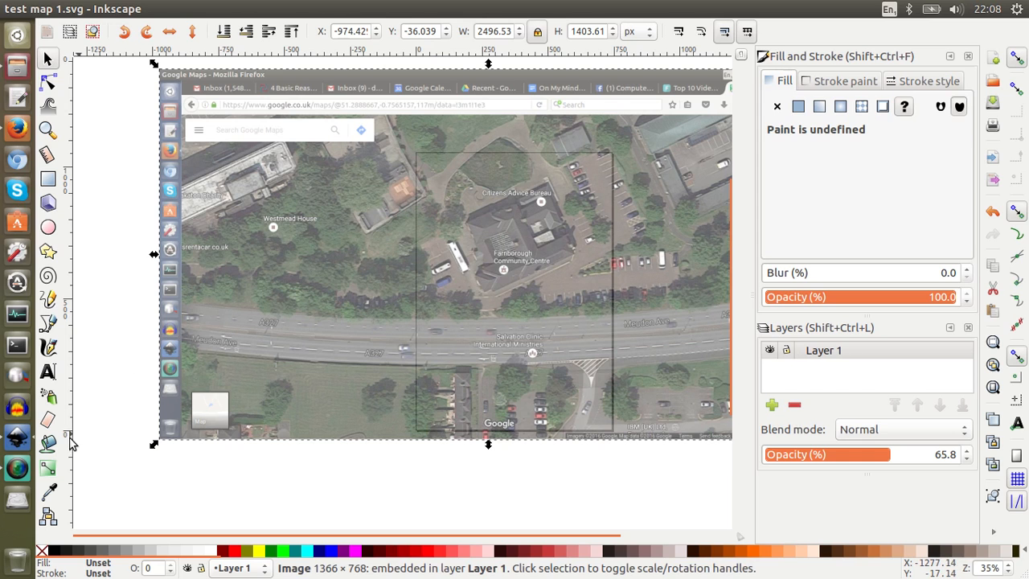